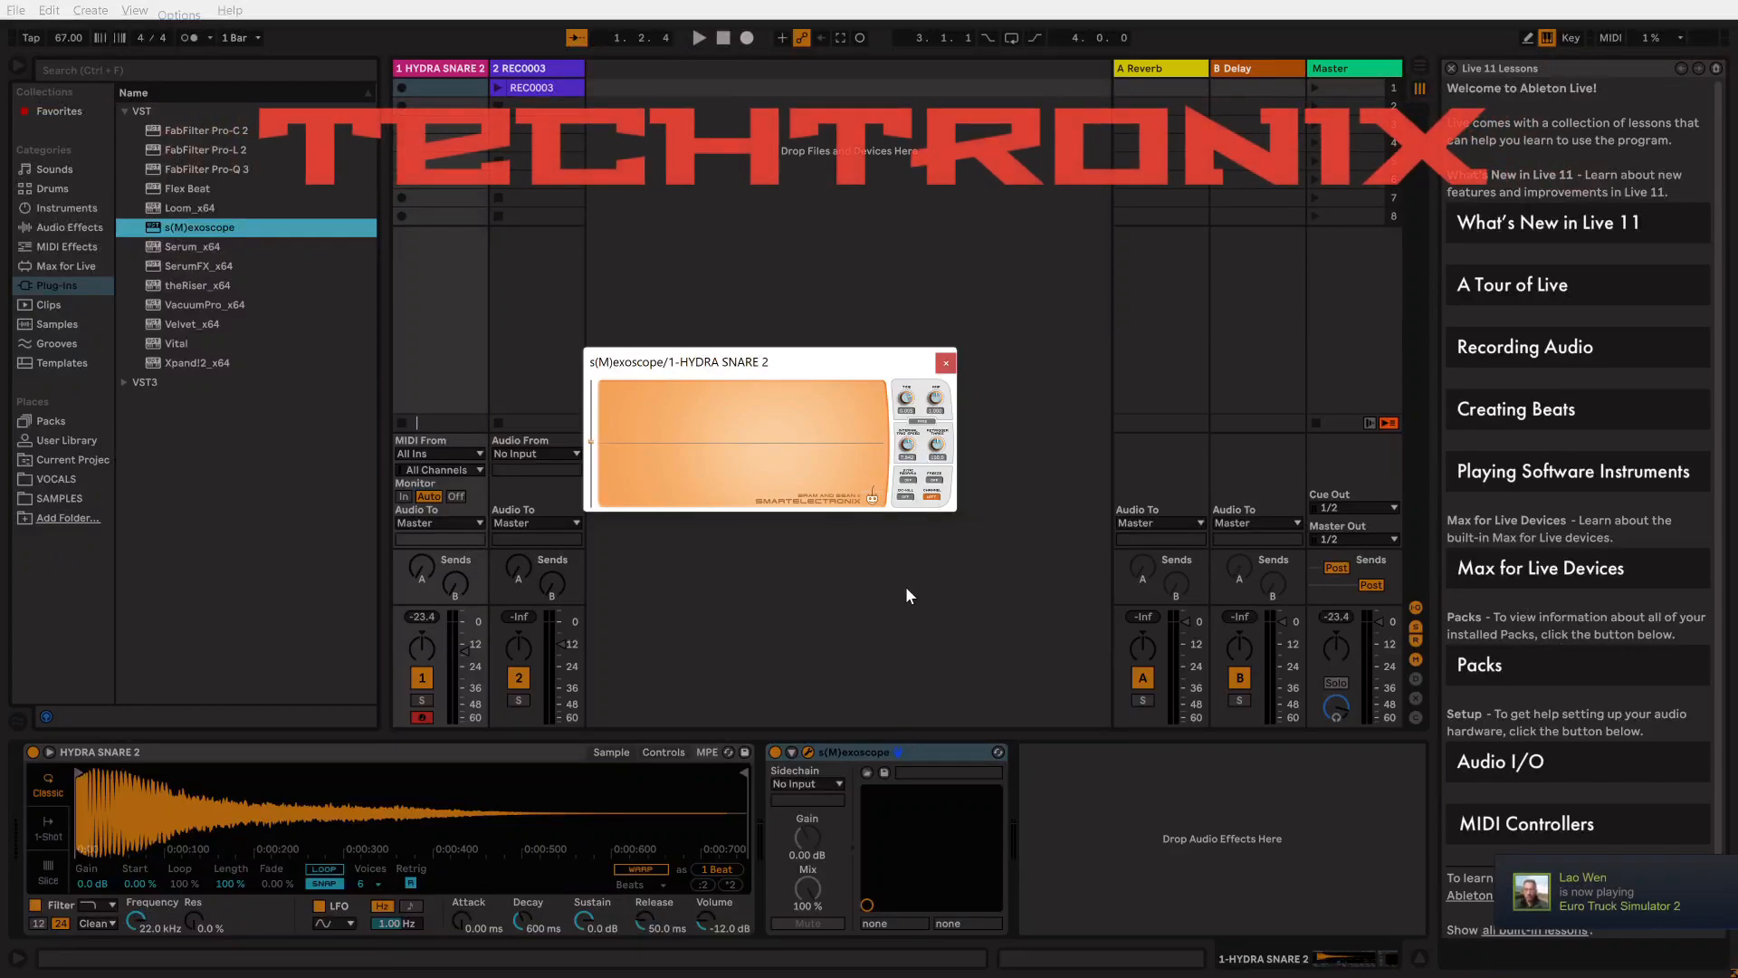
mouse_move(898, 561)
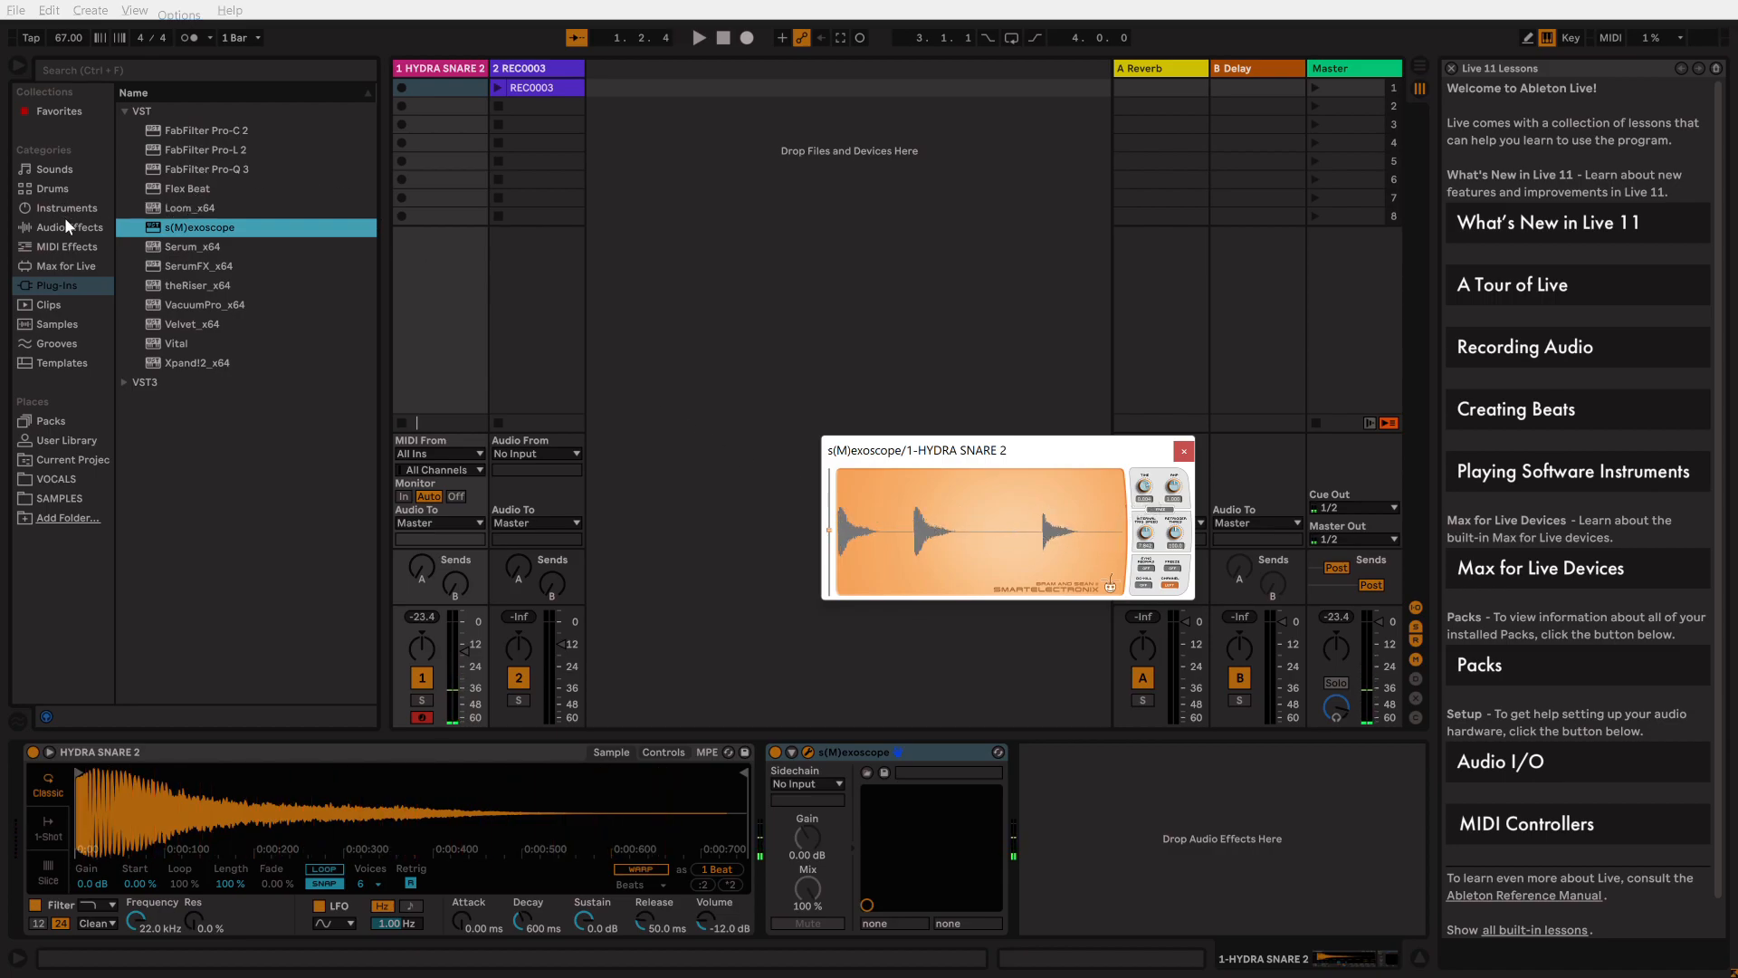
Step: Show the Audio Effects browser category and expand the Dynamics group to reach Compressor
left_click(70, 228)
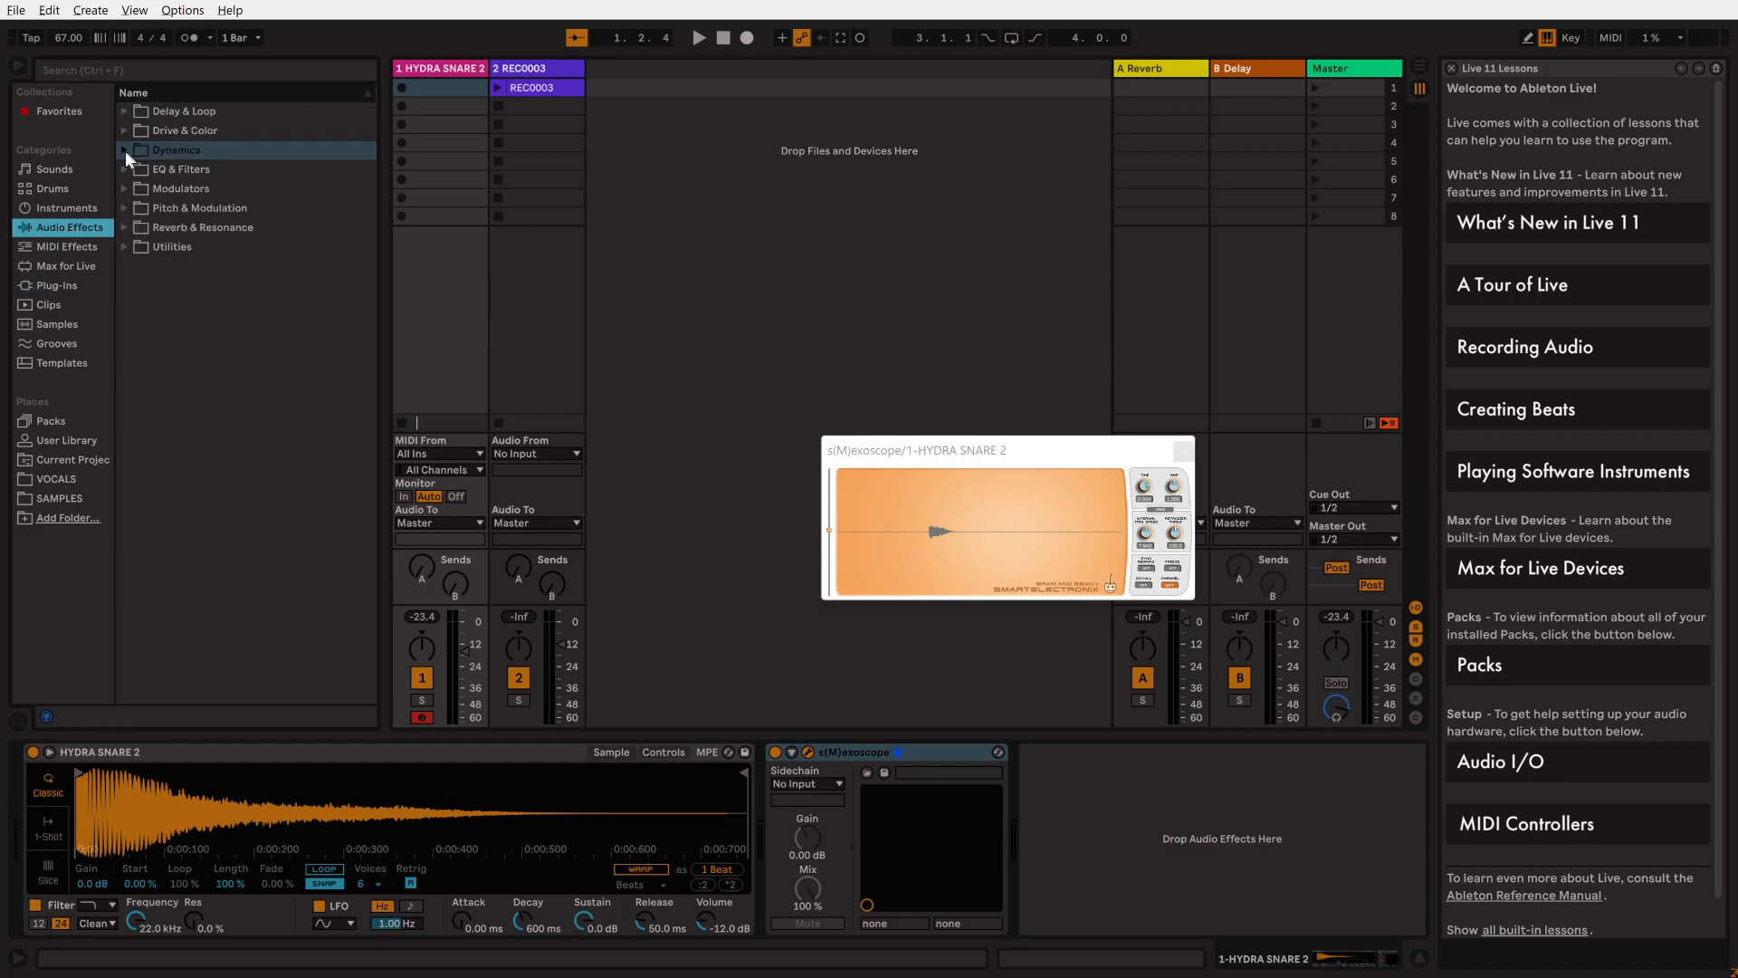
left_click(125, 151)
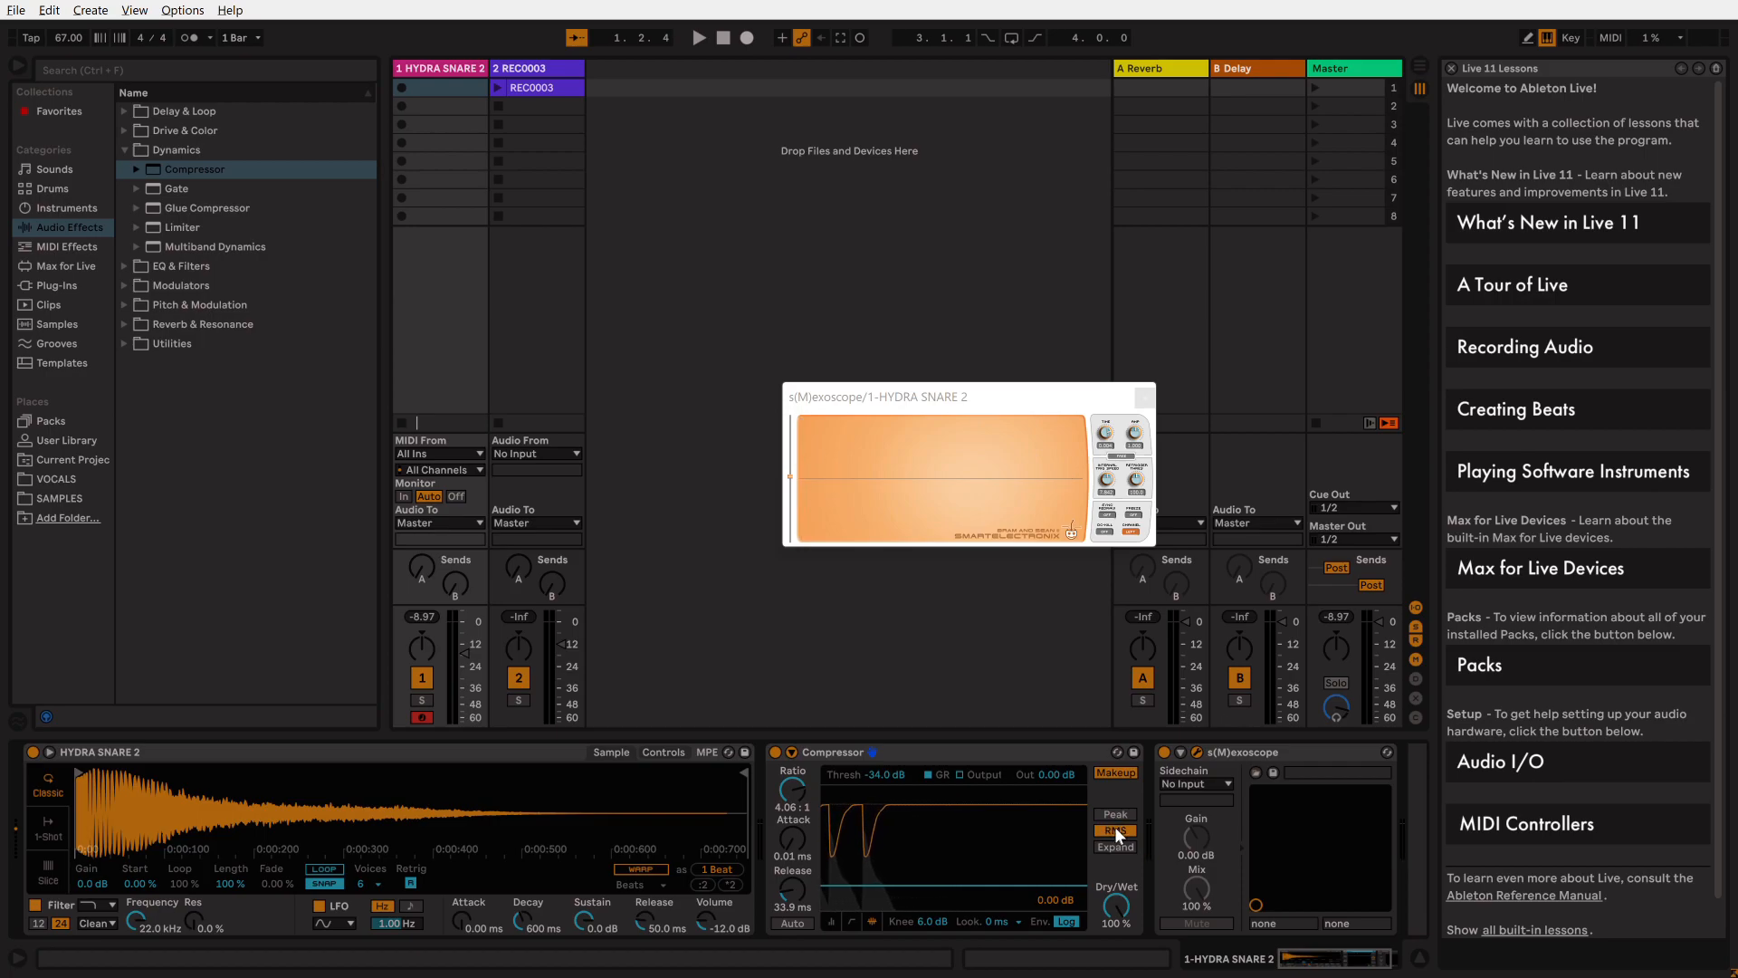
Step: Toggle the Compressor between Peak and RMS detection while the snare plays, ending on RMS
left_click(1114, 831)
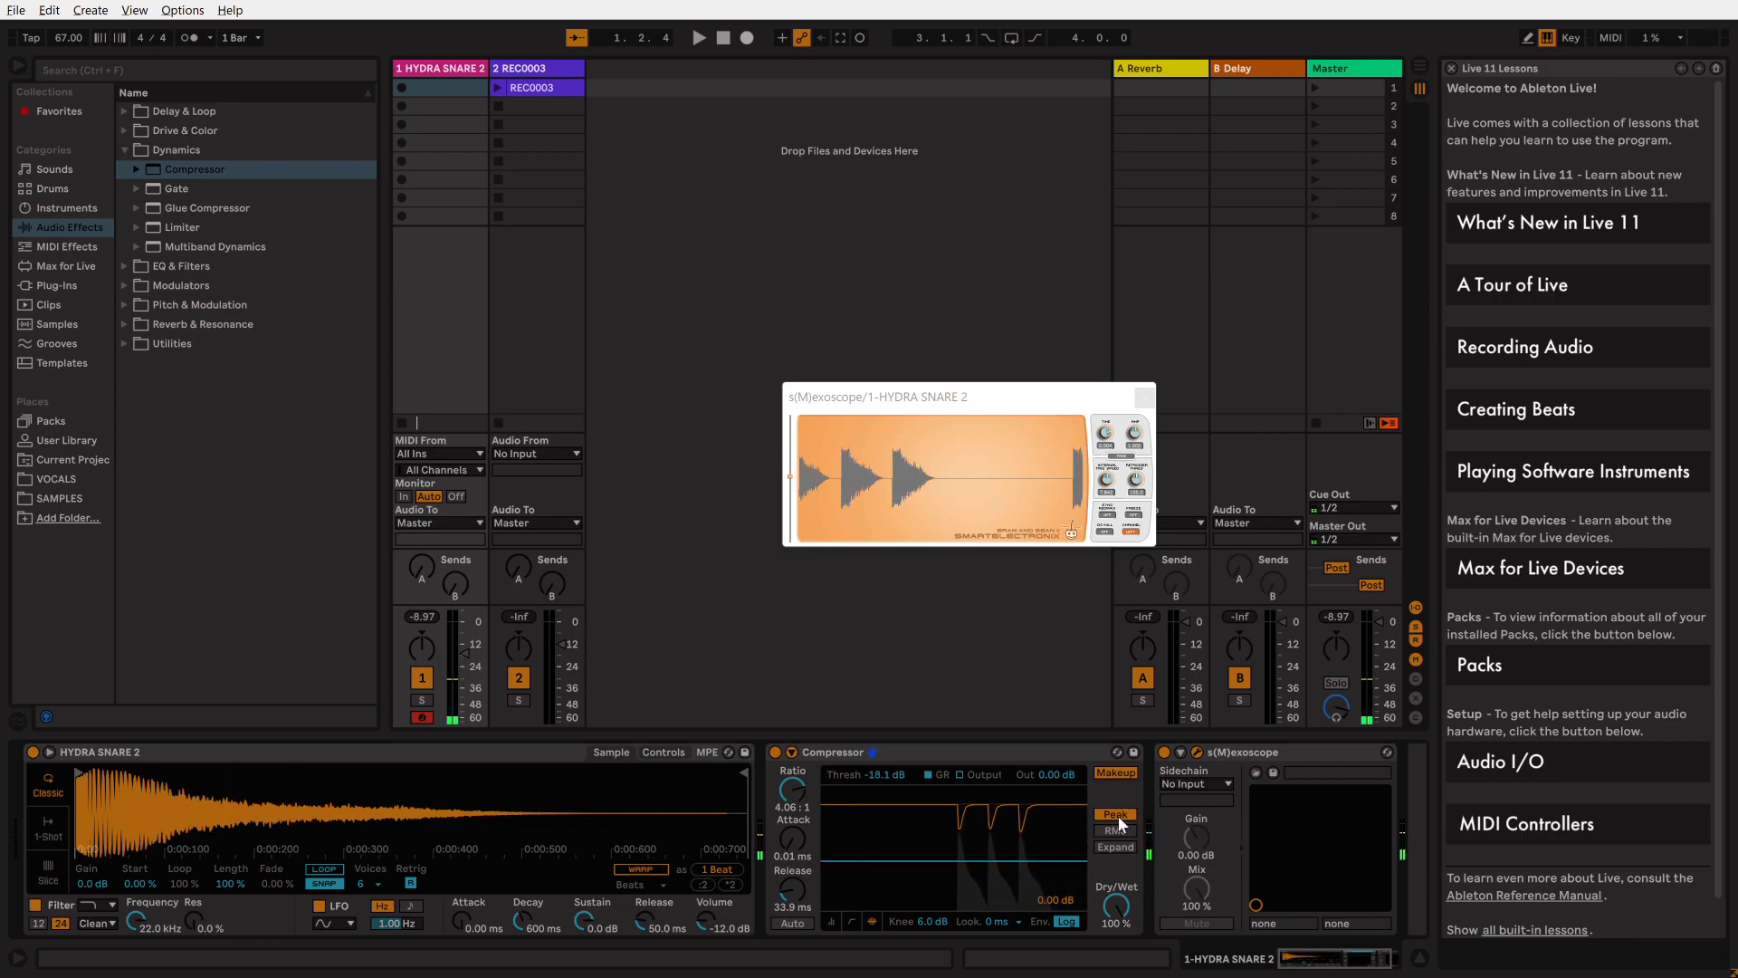
left_click(1113, 829)
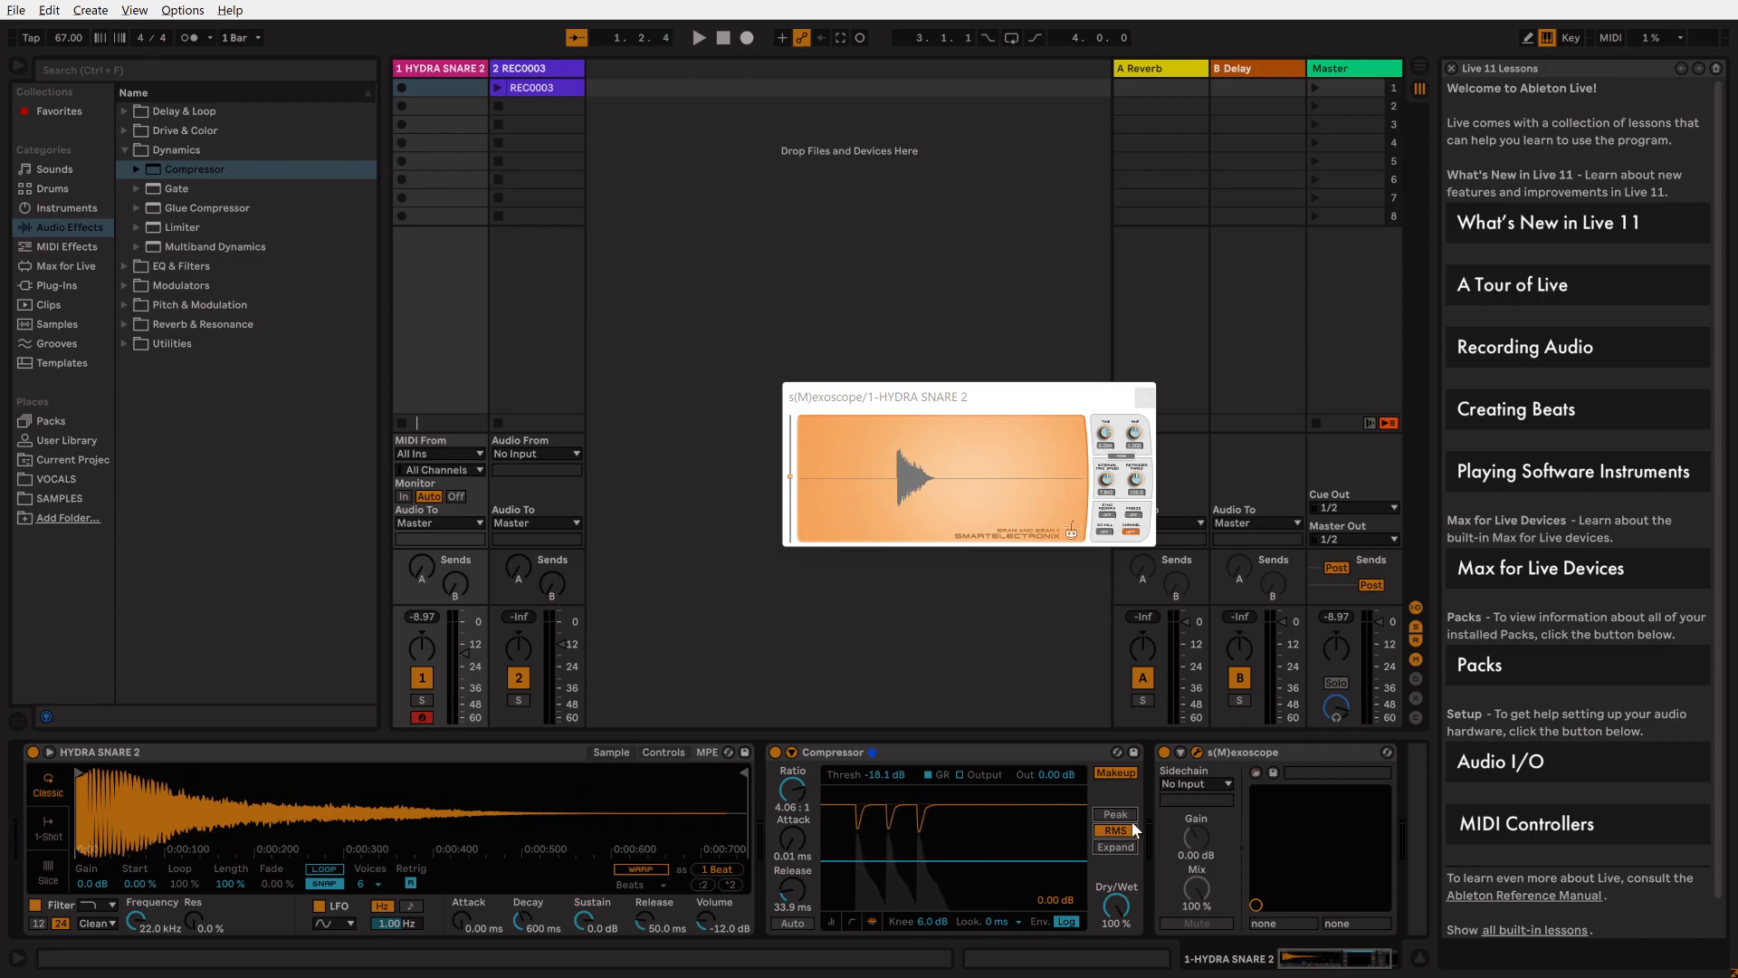
left_click(1115, 832)
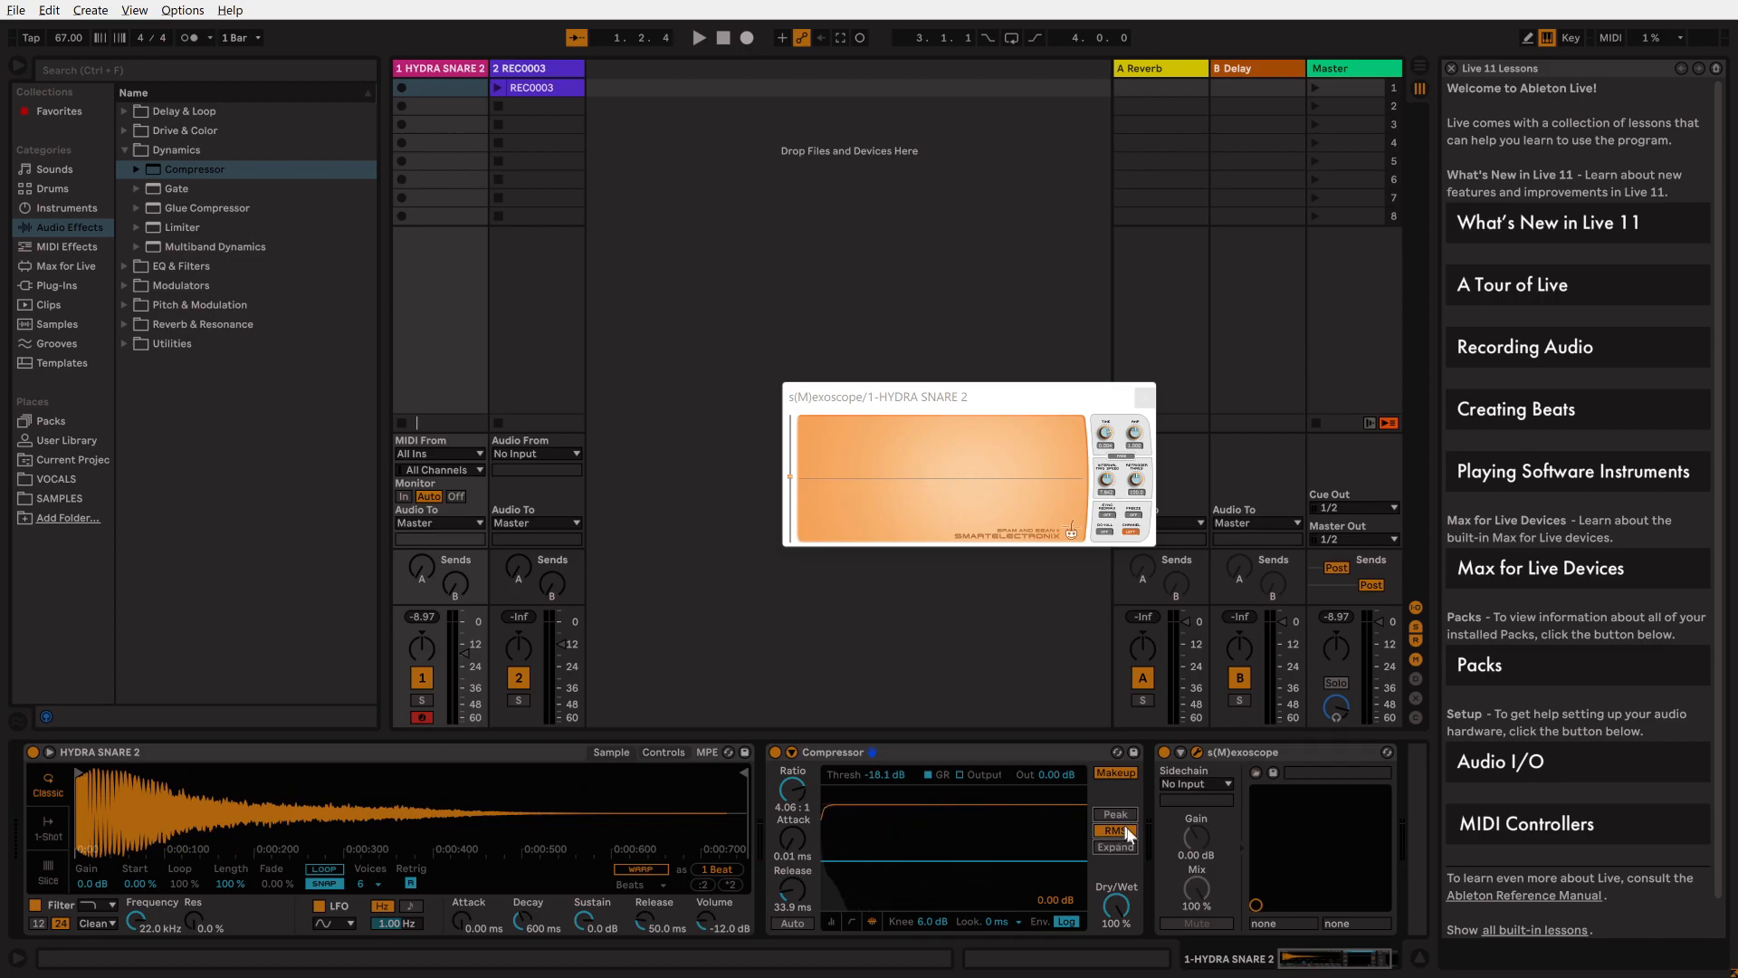
left_click(1113, 829)
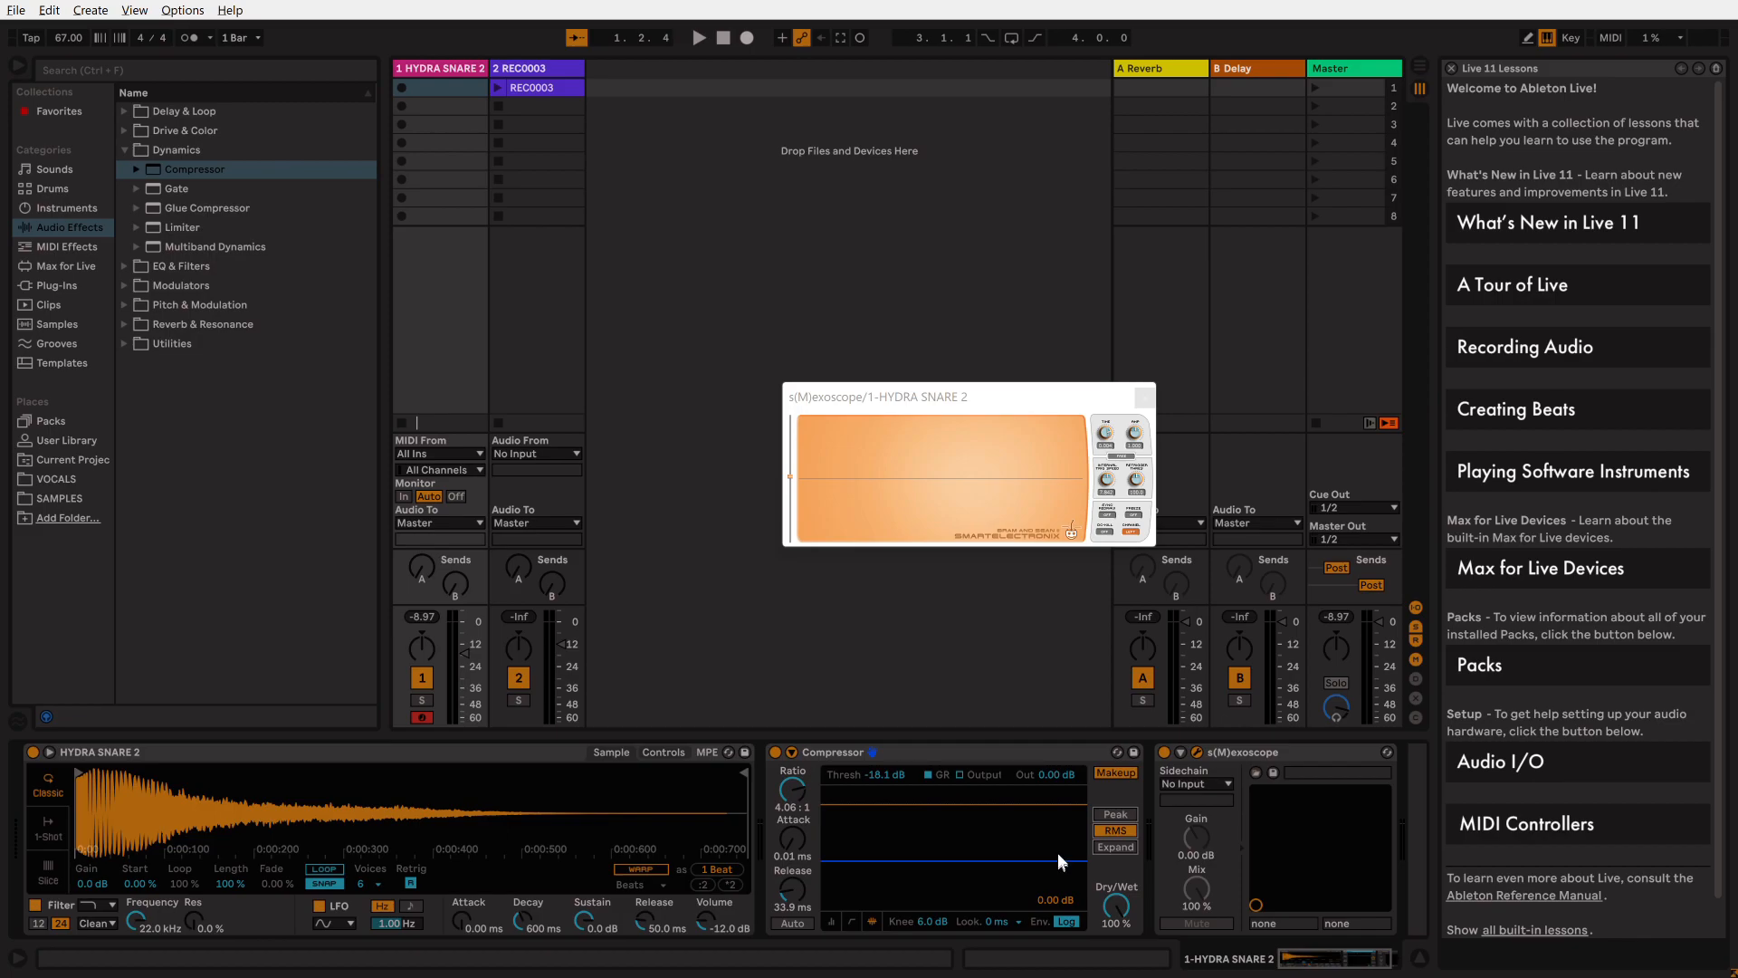
mouse_move(1062, 858)
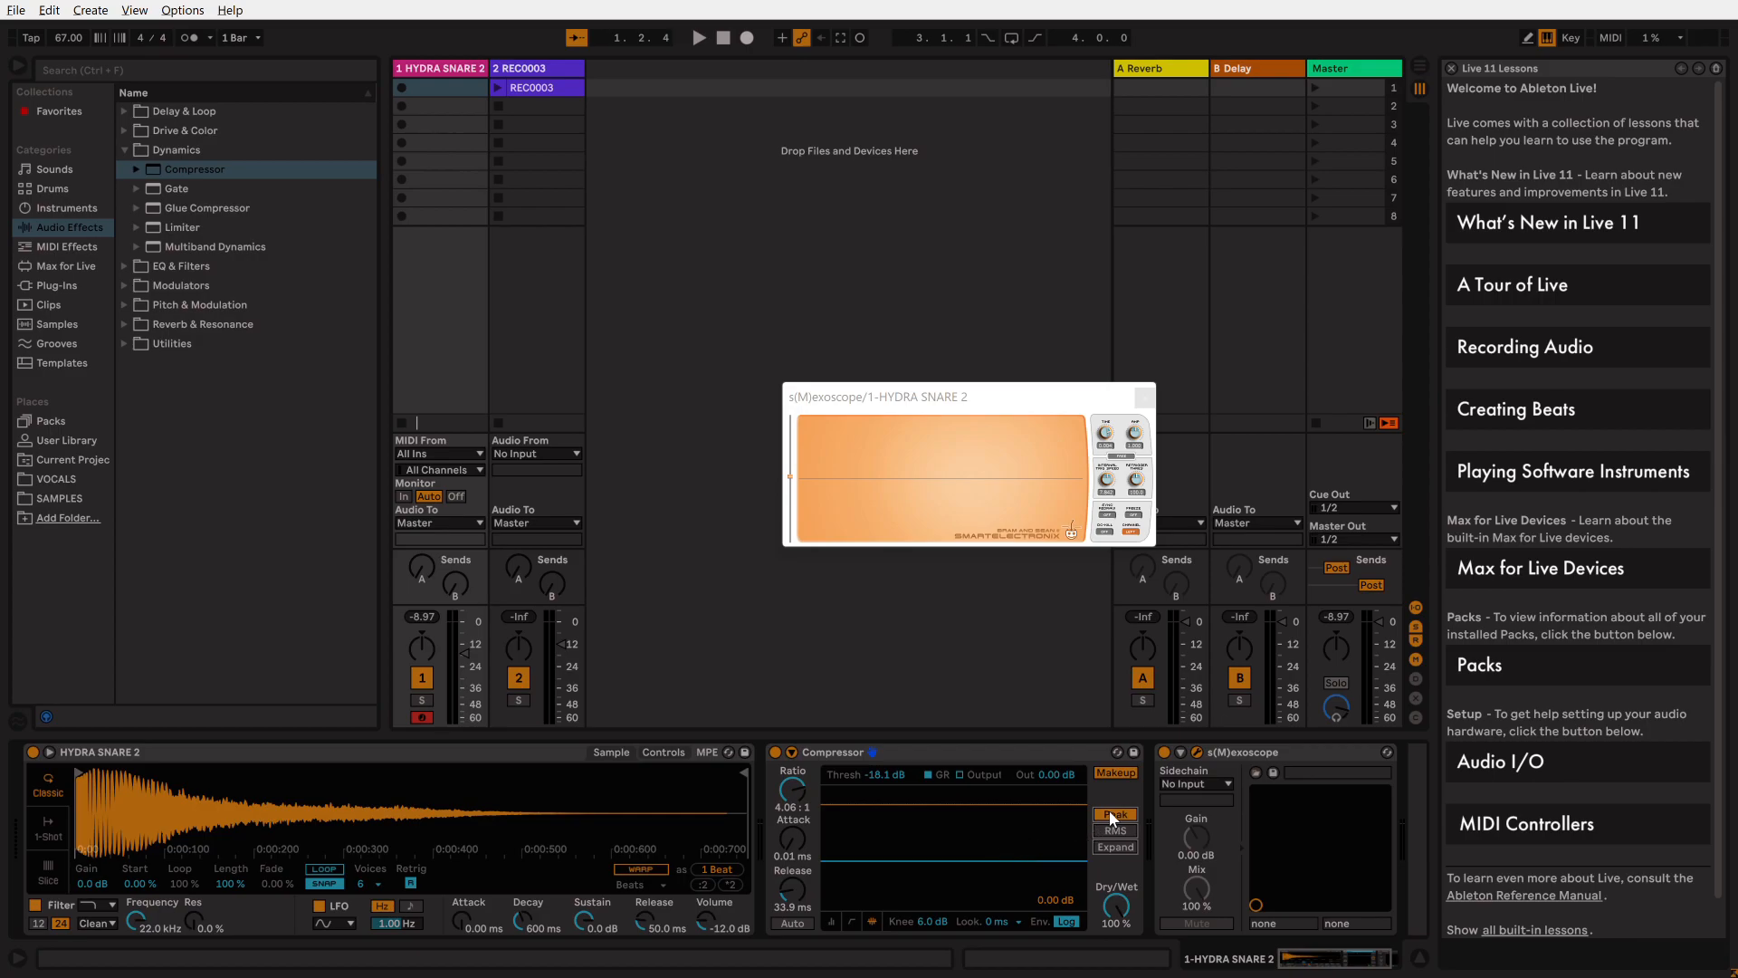
left_click(1115, 831)
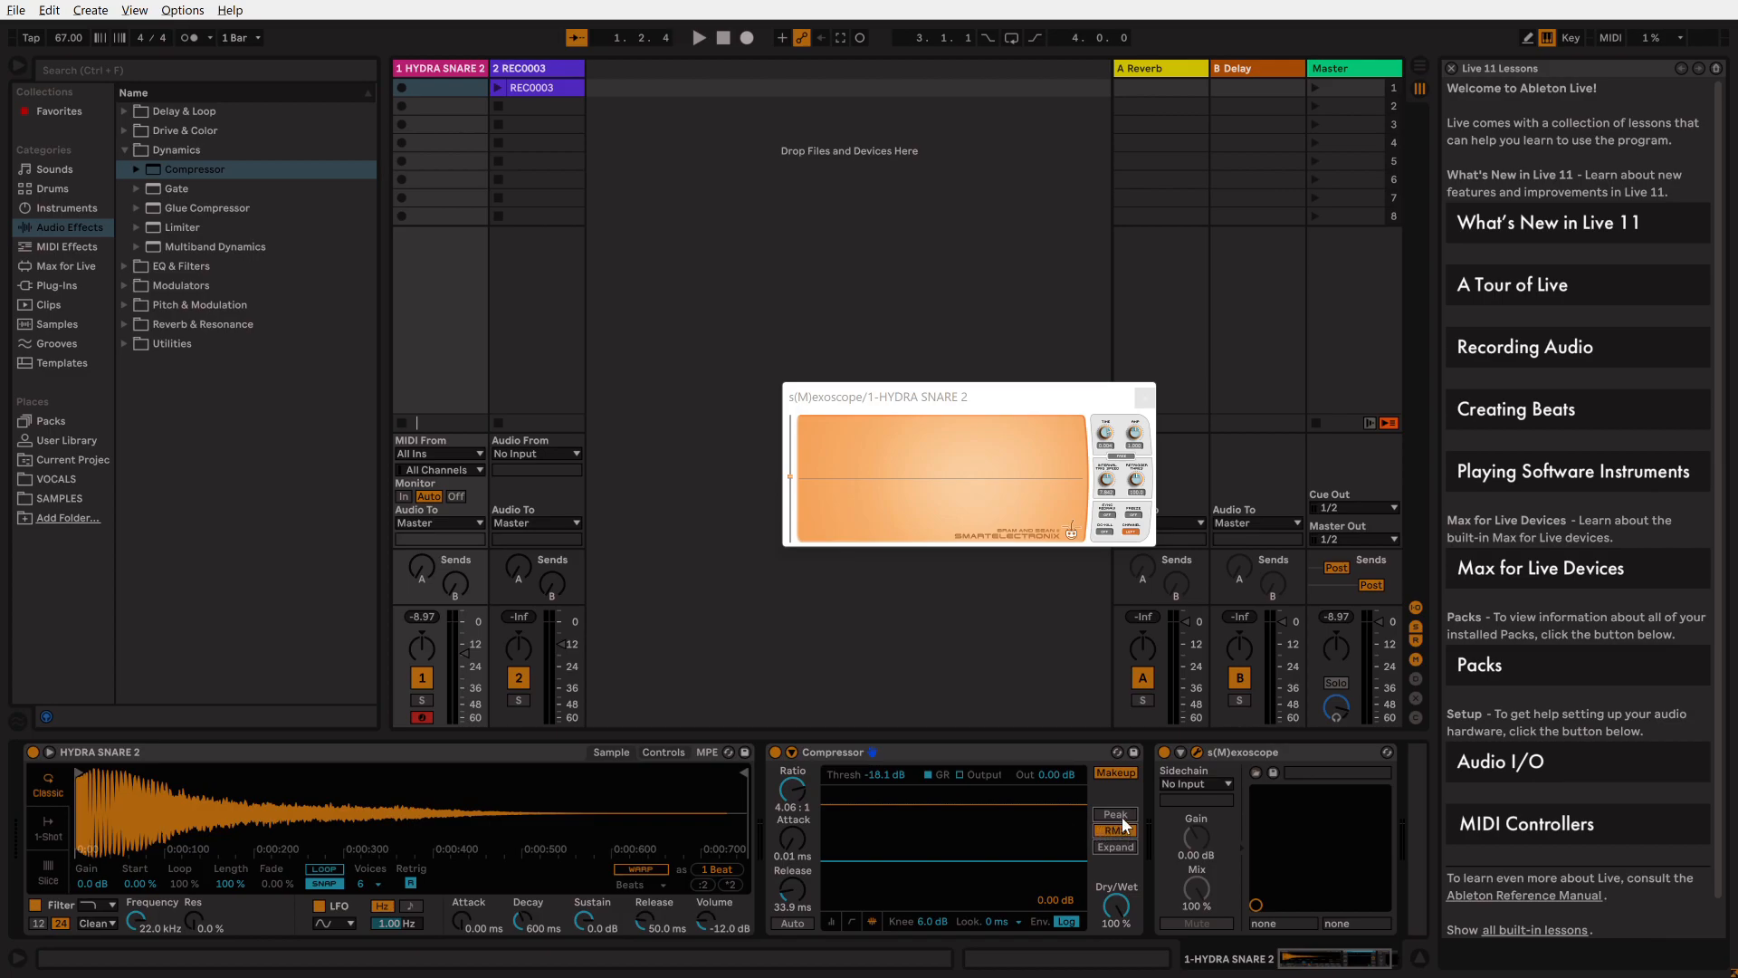
Step: Switch the snare's Compressor back to Peak detection
left_click(1114, 817)
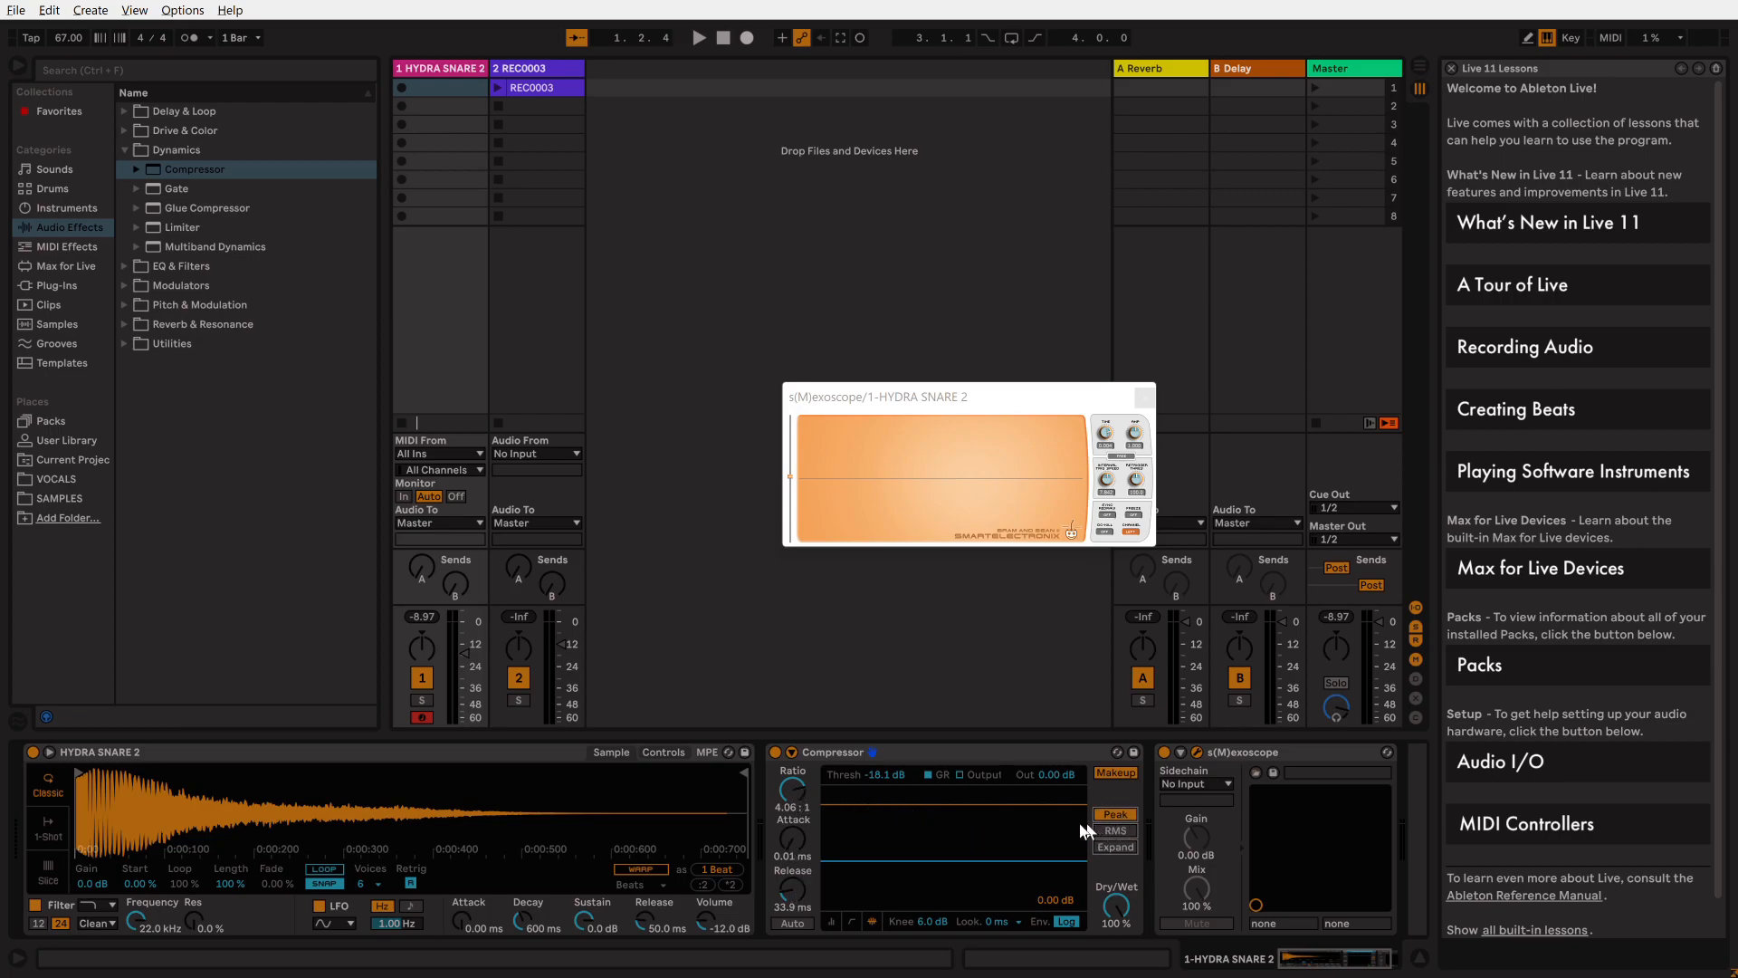
mouse_move(1055, 876)
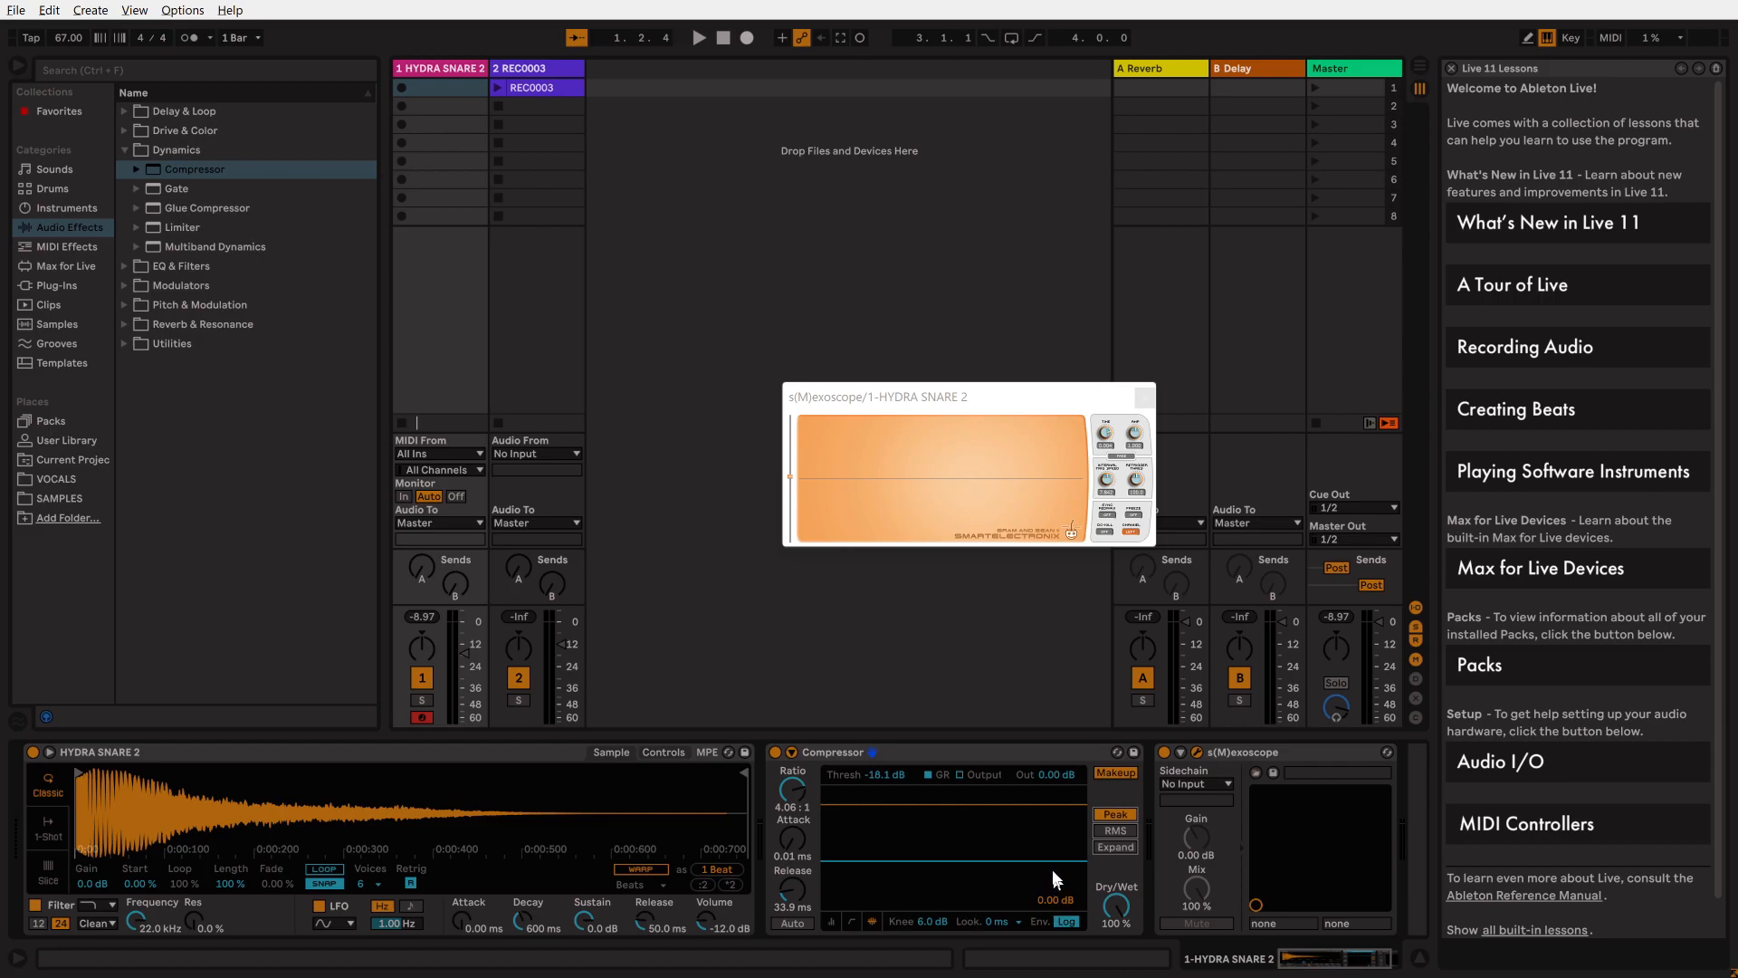
Step: Start playback, flip Peak/RMS on the Compressor while watching s(M)exoscope, then stop playback
left_click(699, 36)
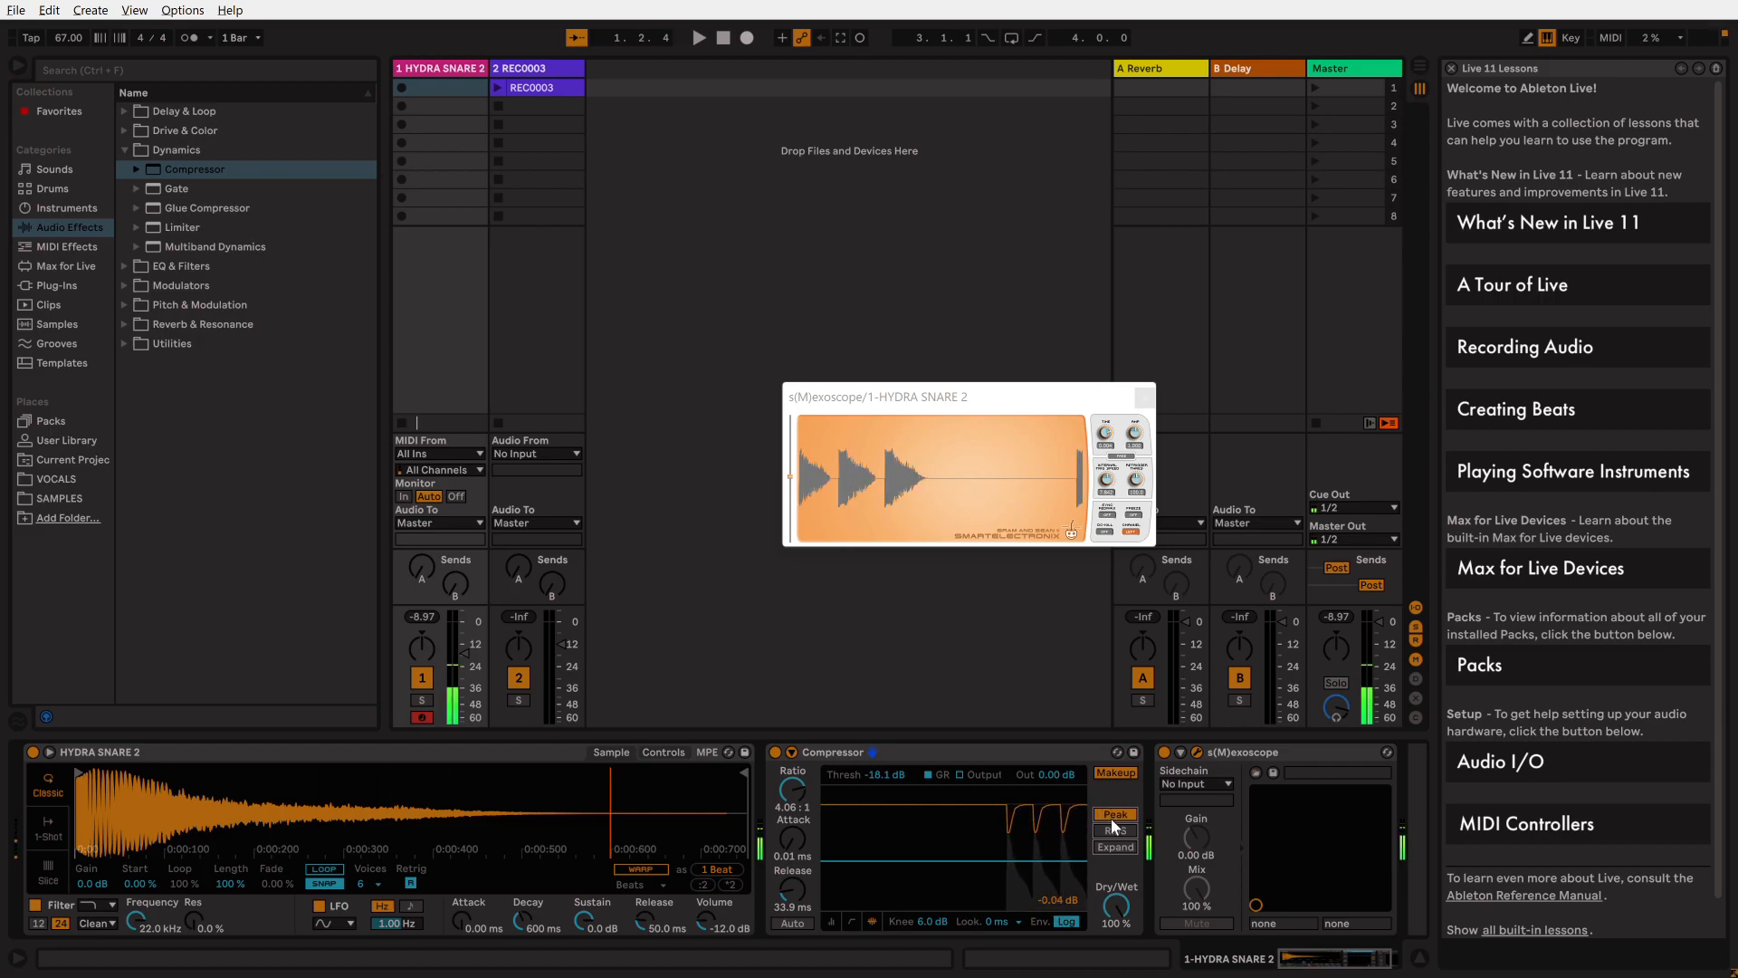
left_click(1114, 829)
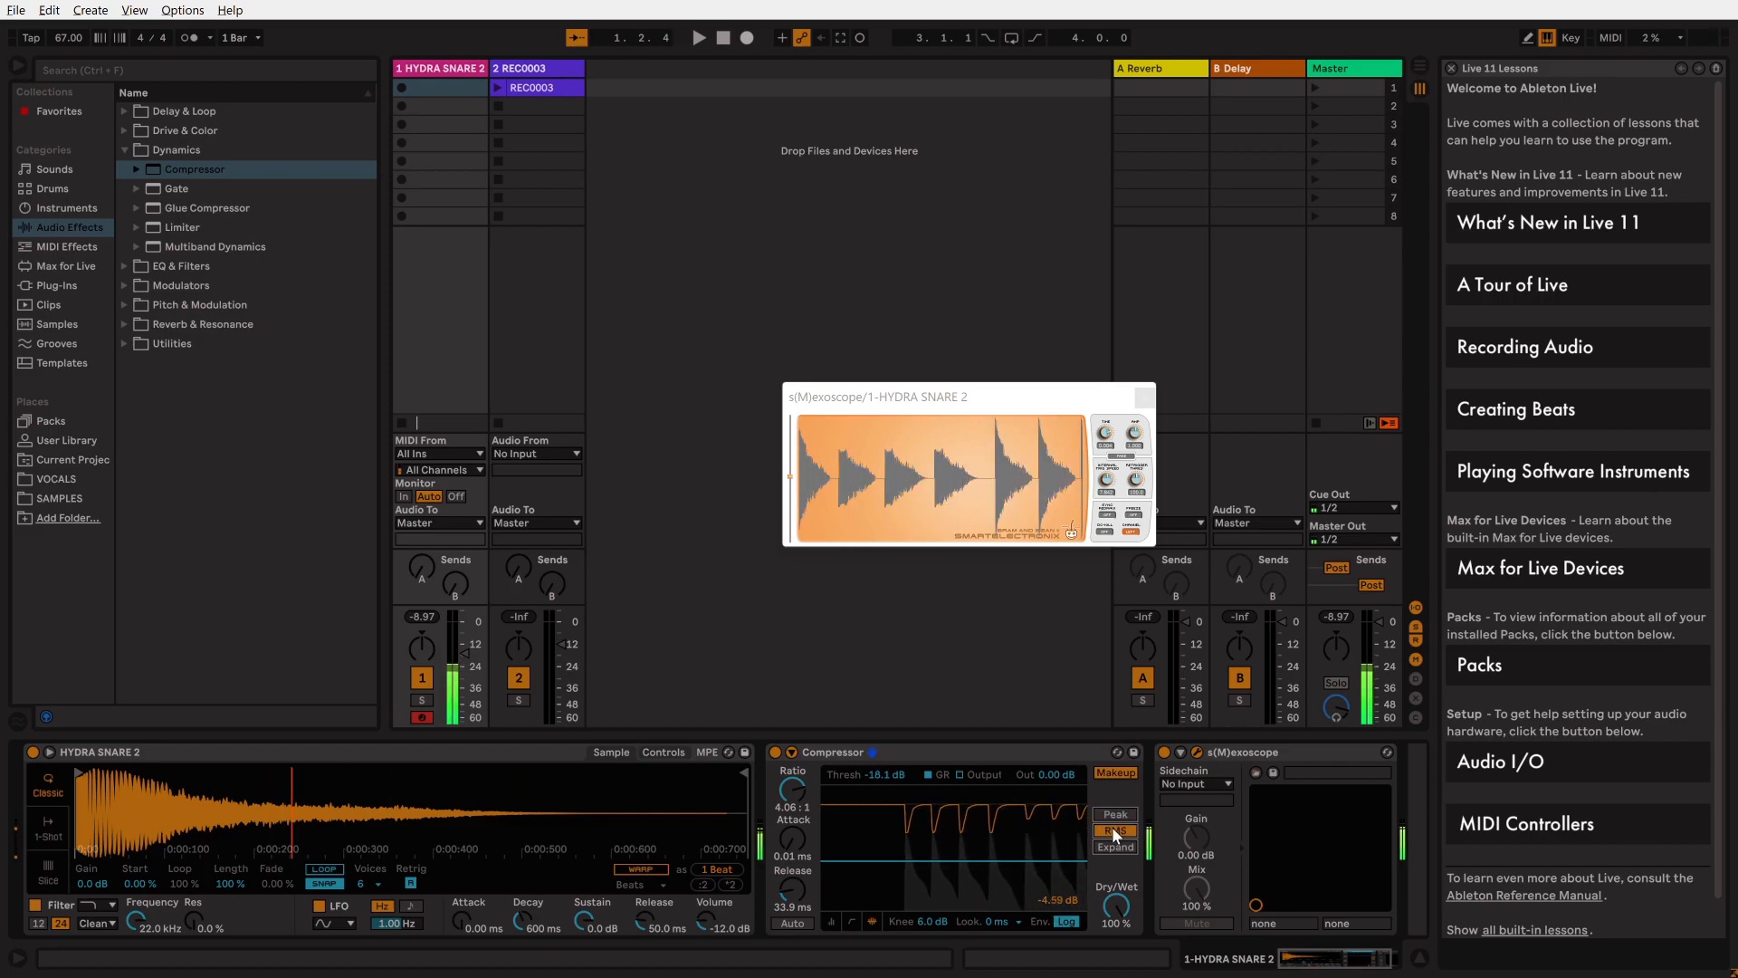
left_click(1116, 831)
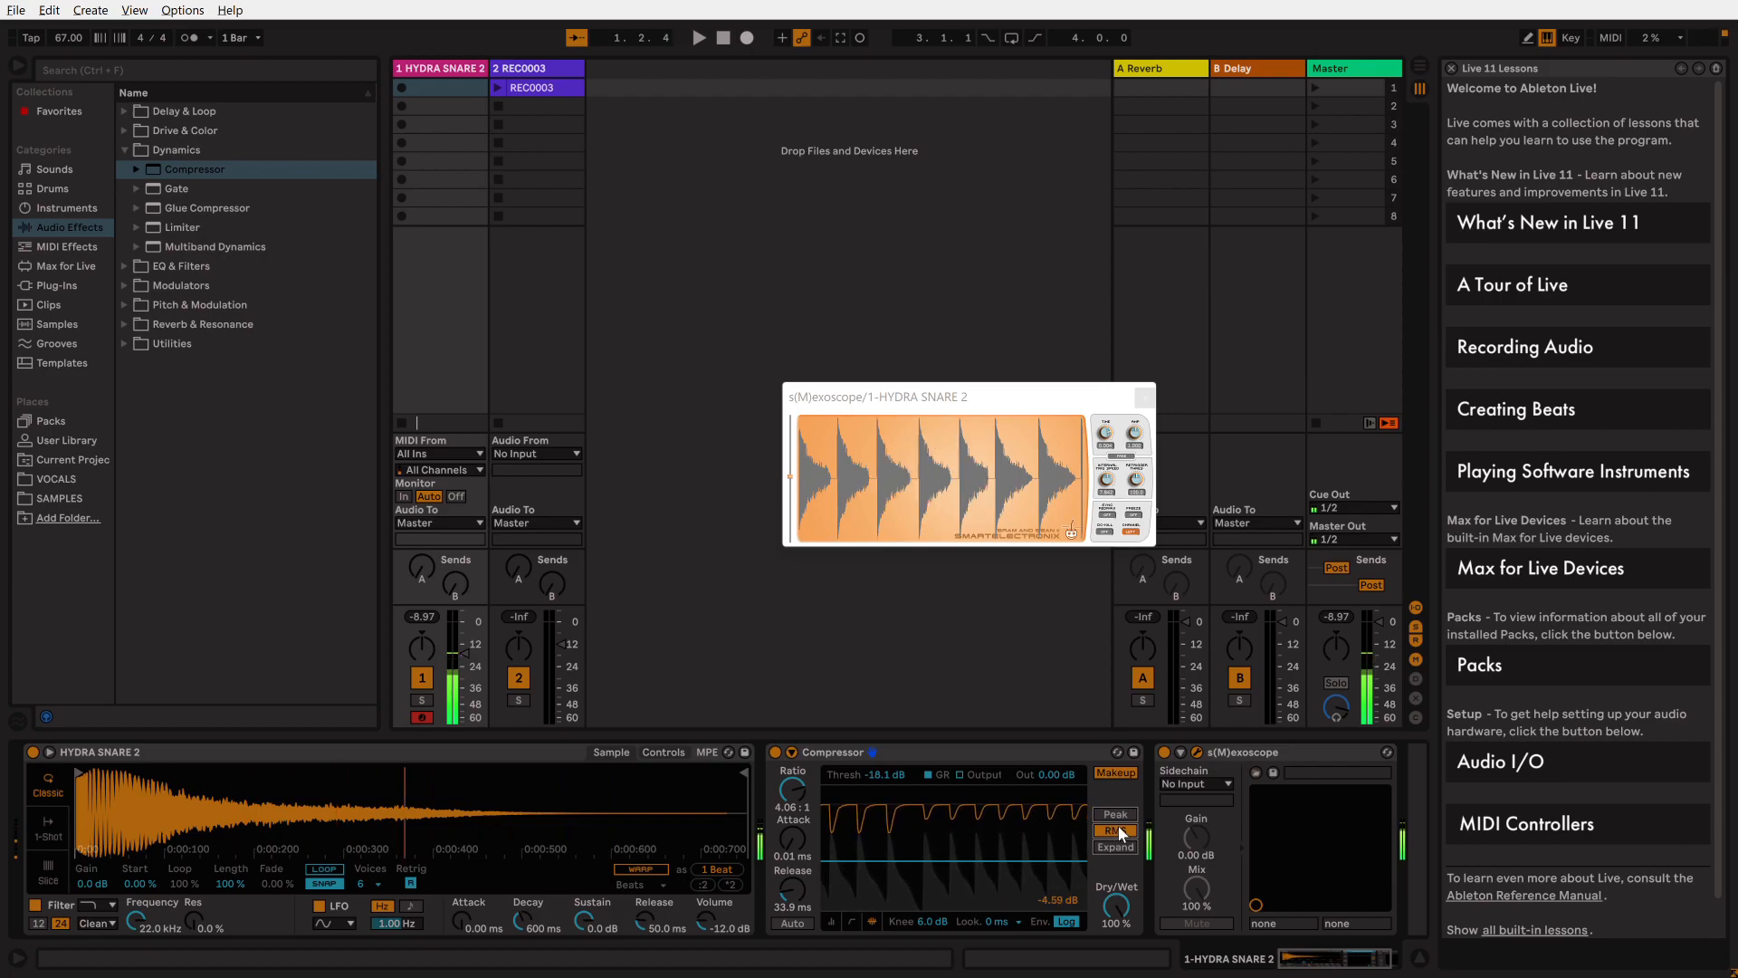
left_click(1113, 831)
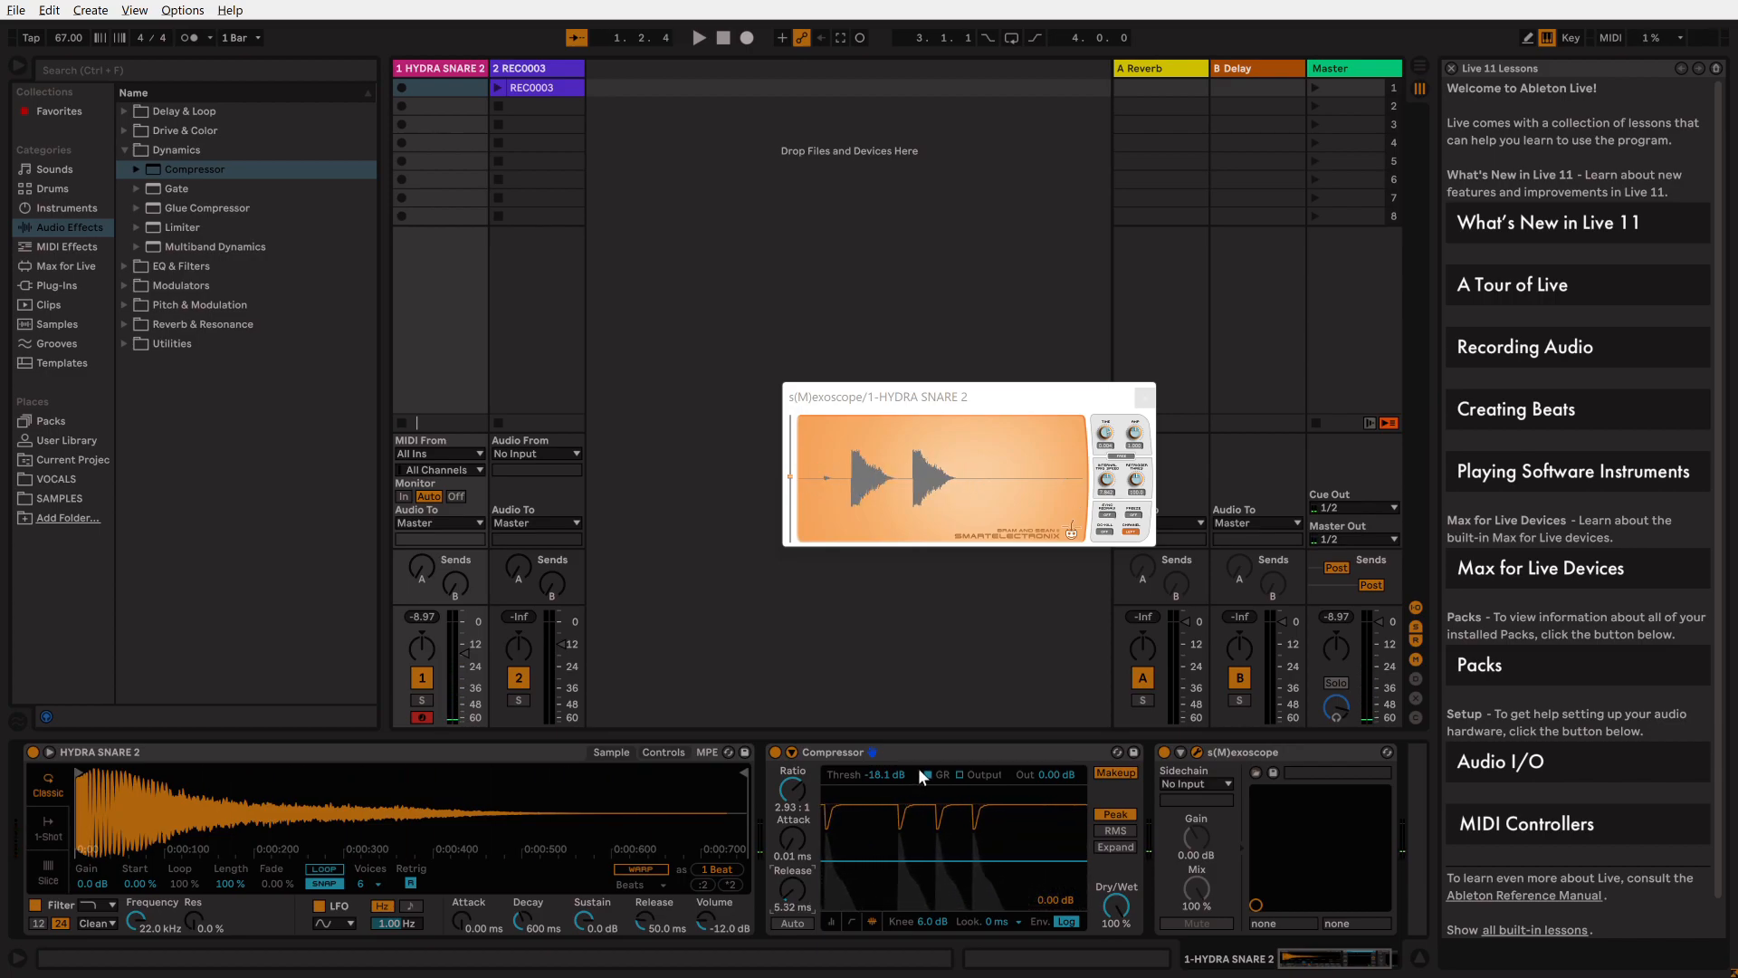
left_click(699, 36)
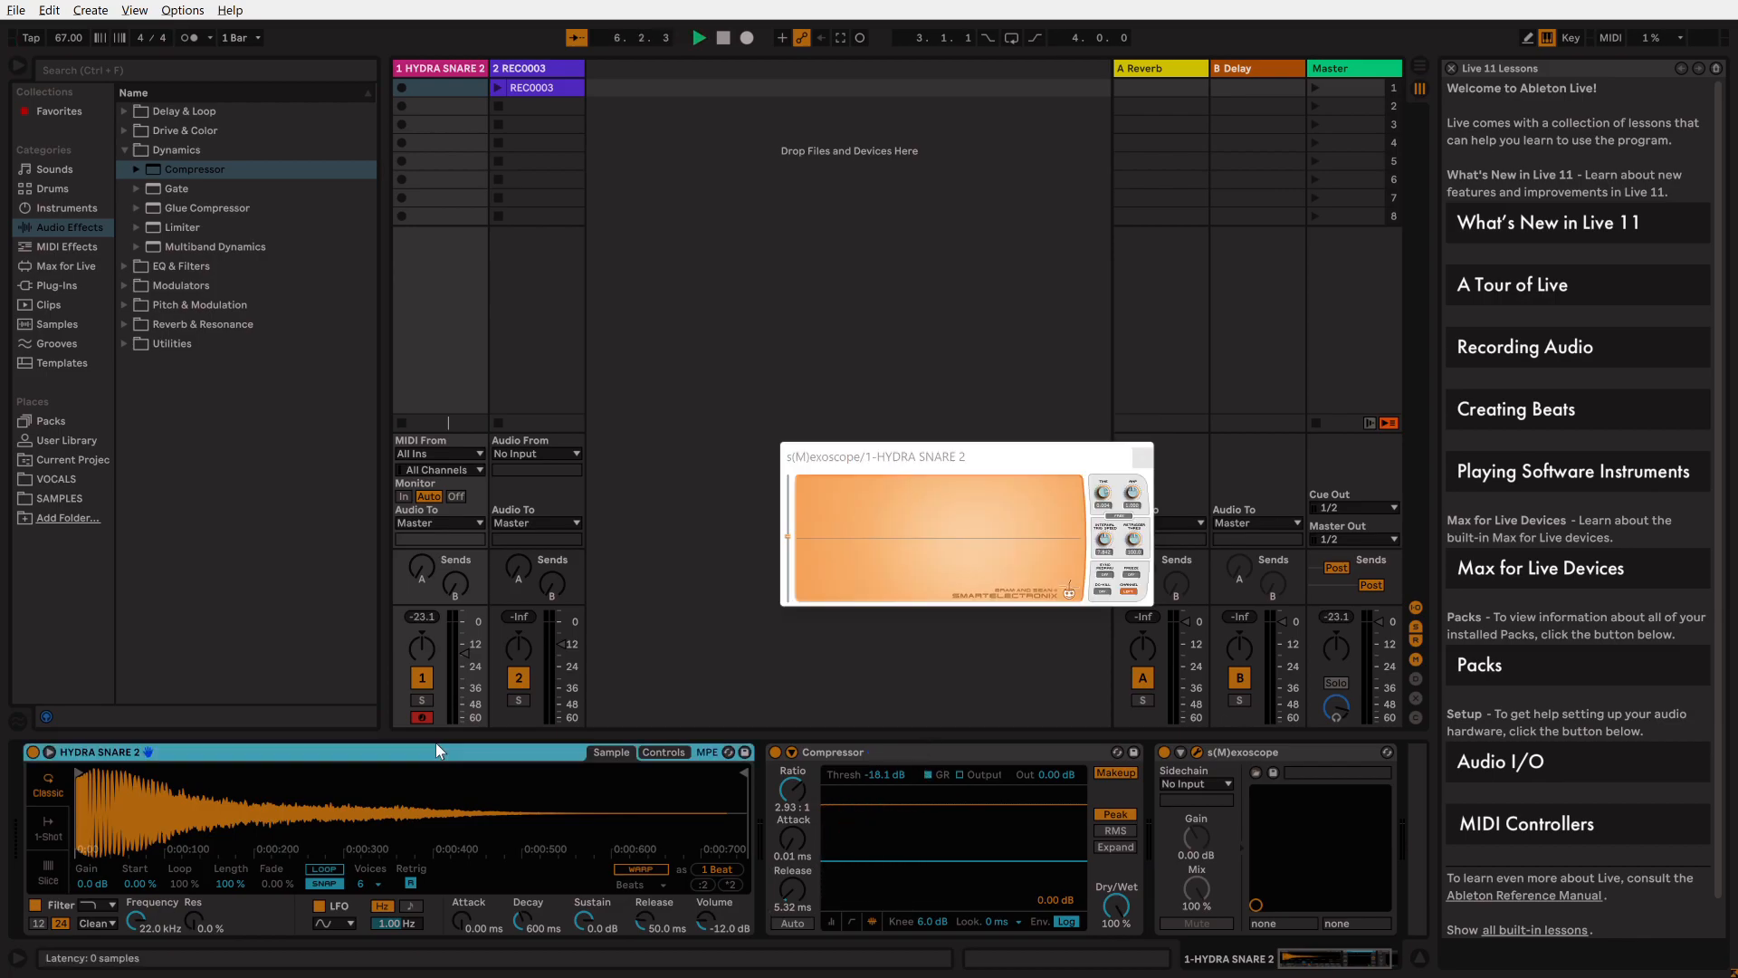